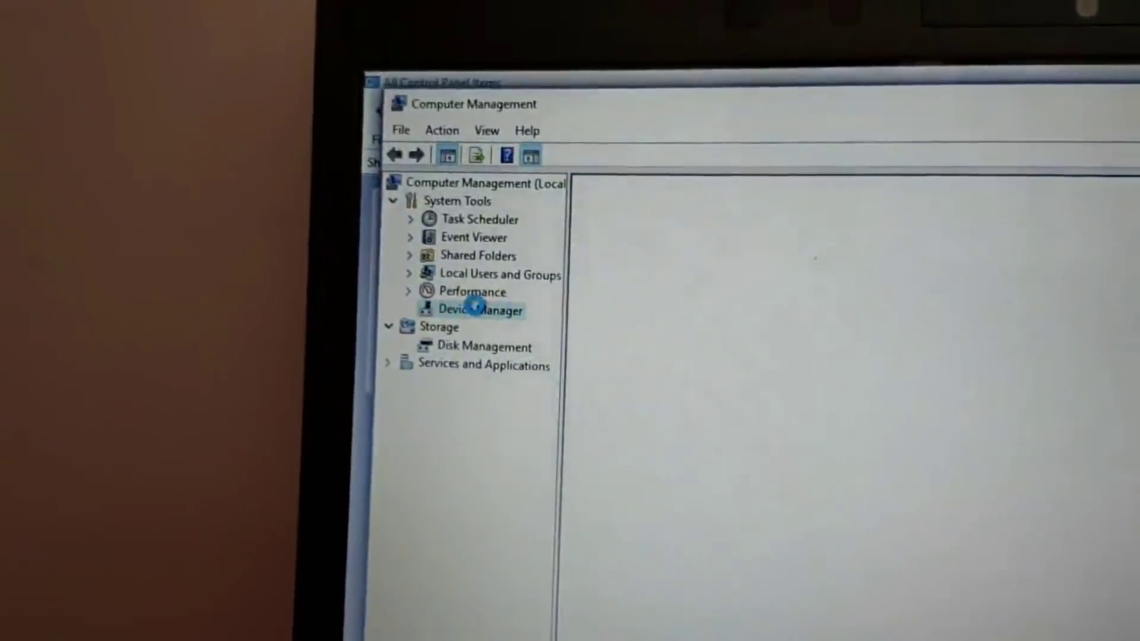
- Show Device Manager for this computer under System Tools
left_click(473, 310)
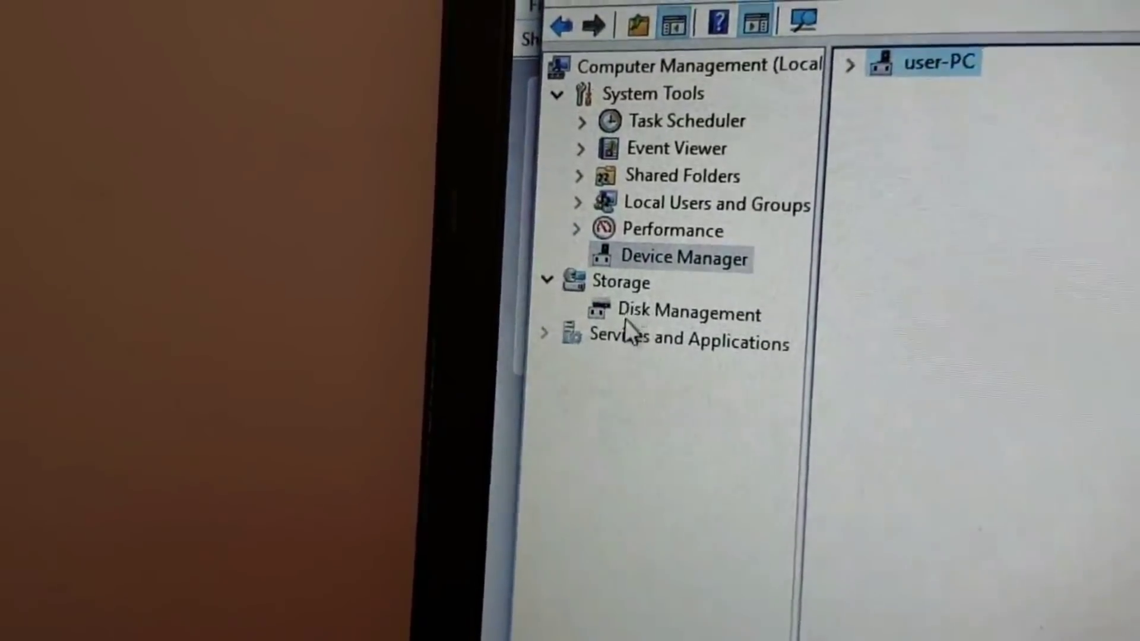
- Show Disk Management with Disk 0 and the unallocated 223.57 GB Disk 1
left_click(687, 313)
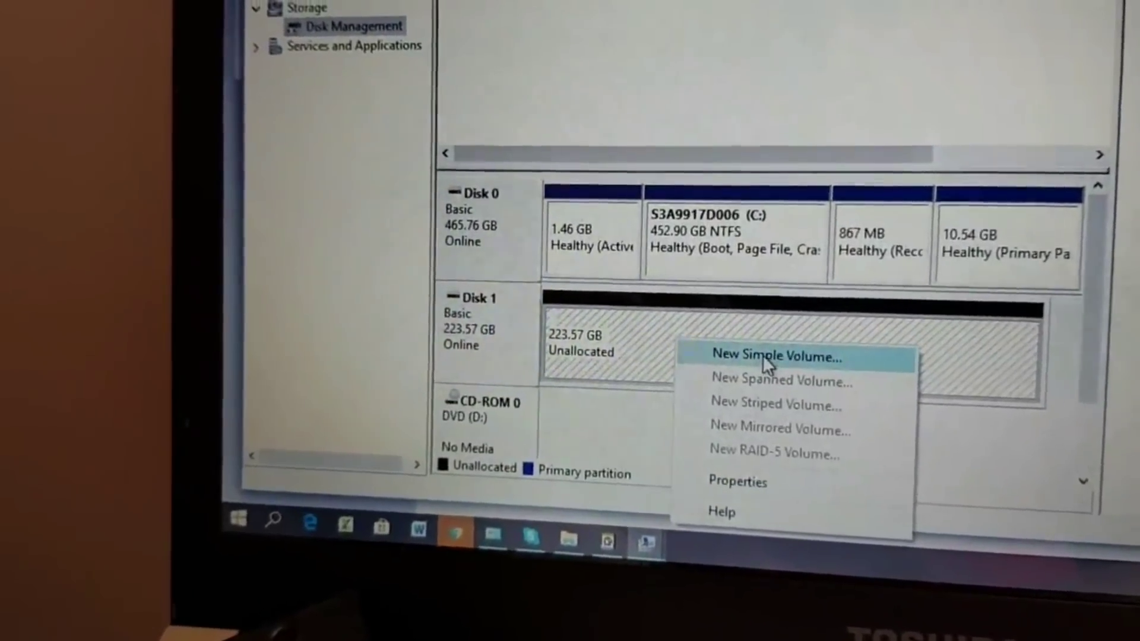
- Create a full-size 228934 MB NTFS simple volume 'New Volume' on Disk 1 as drive E with quick format
left_click(776, 358)
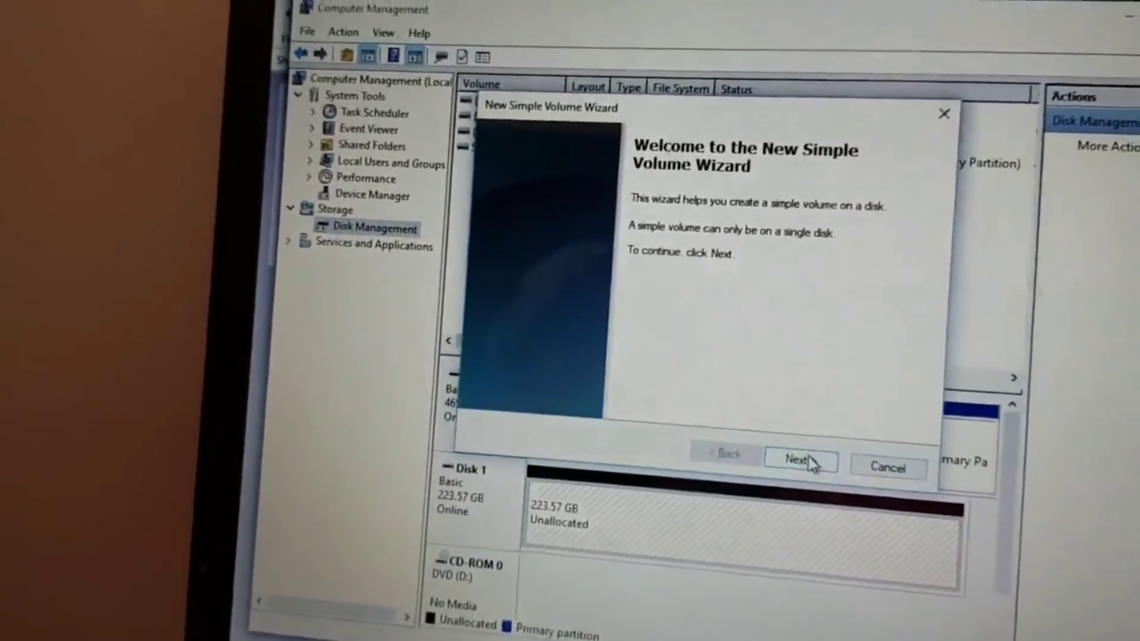
left_click(802, 461)
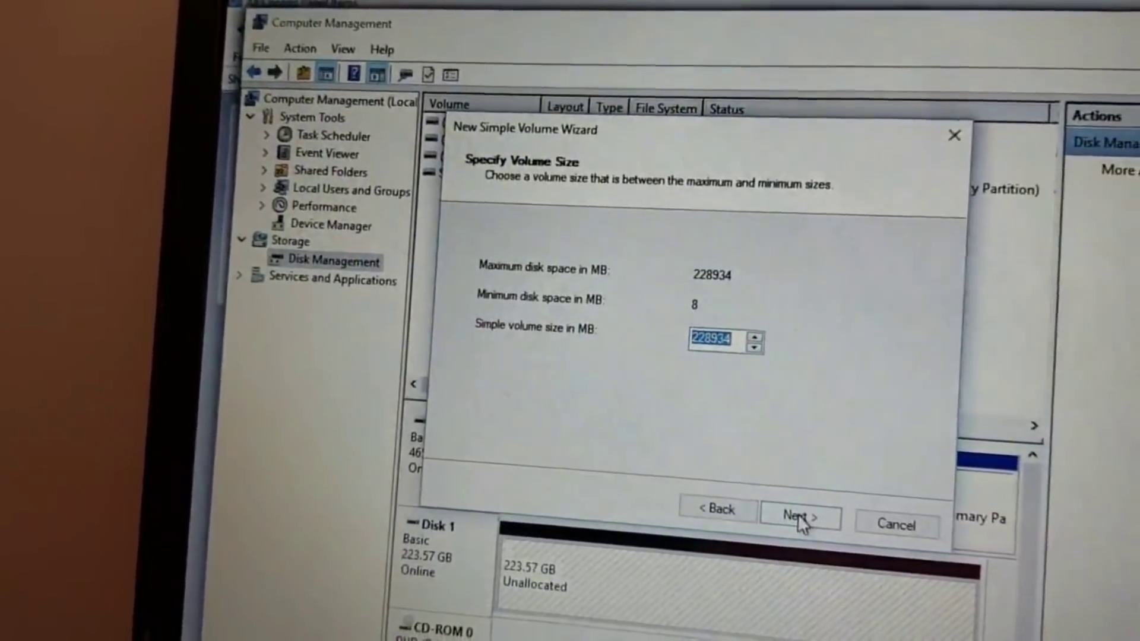
left_click(798, 517)
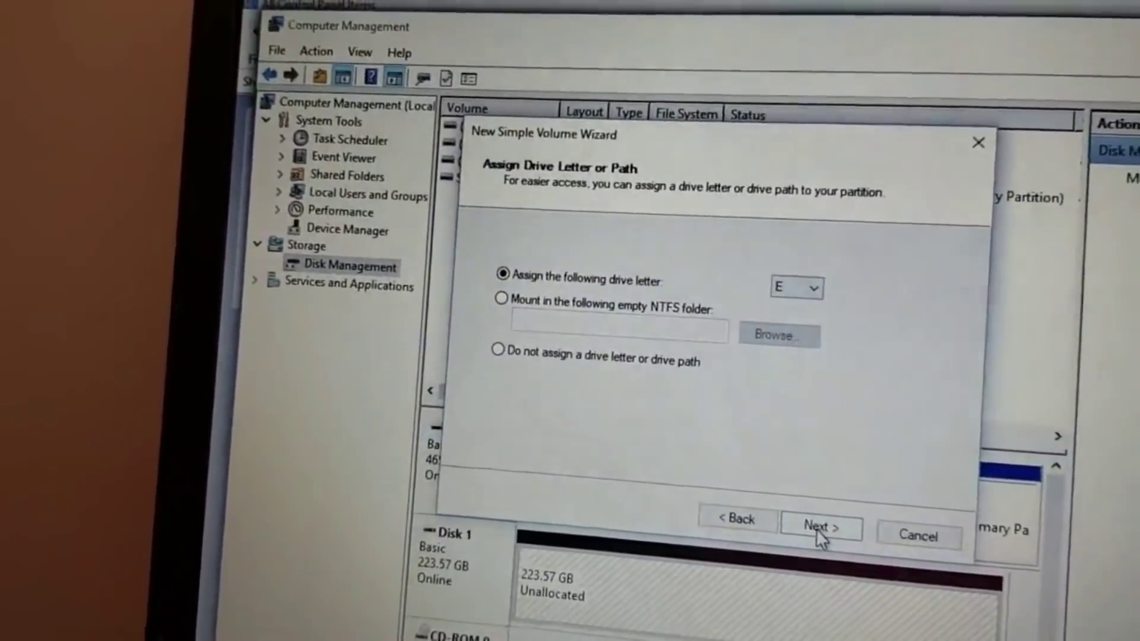
left_click(822, 527)
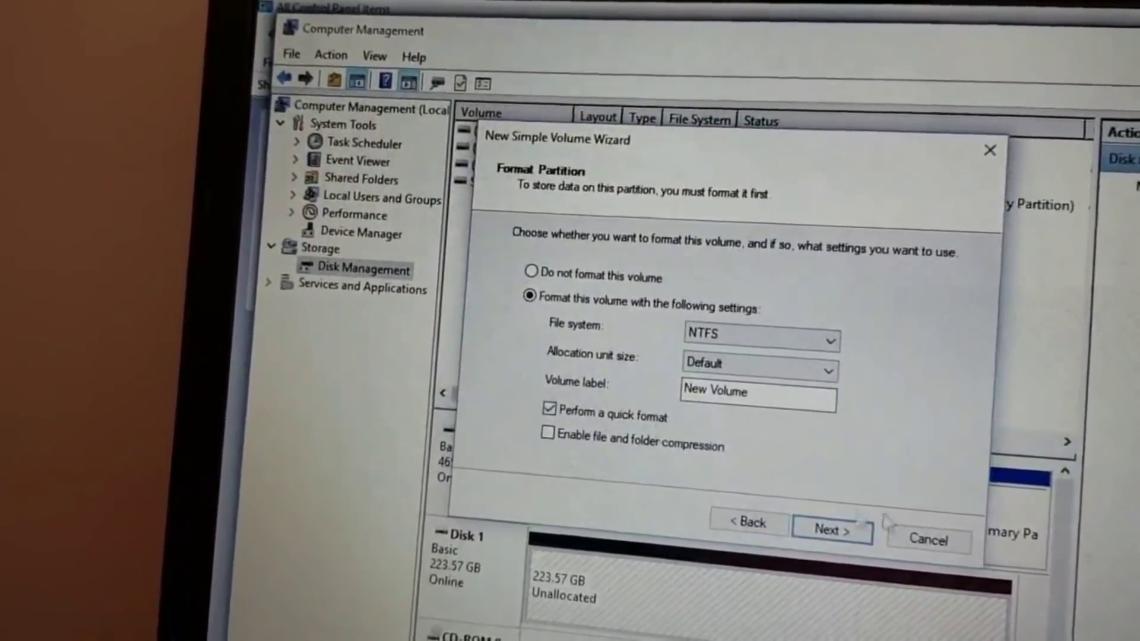
left_click(831, 530)
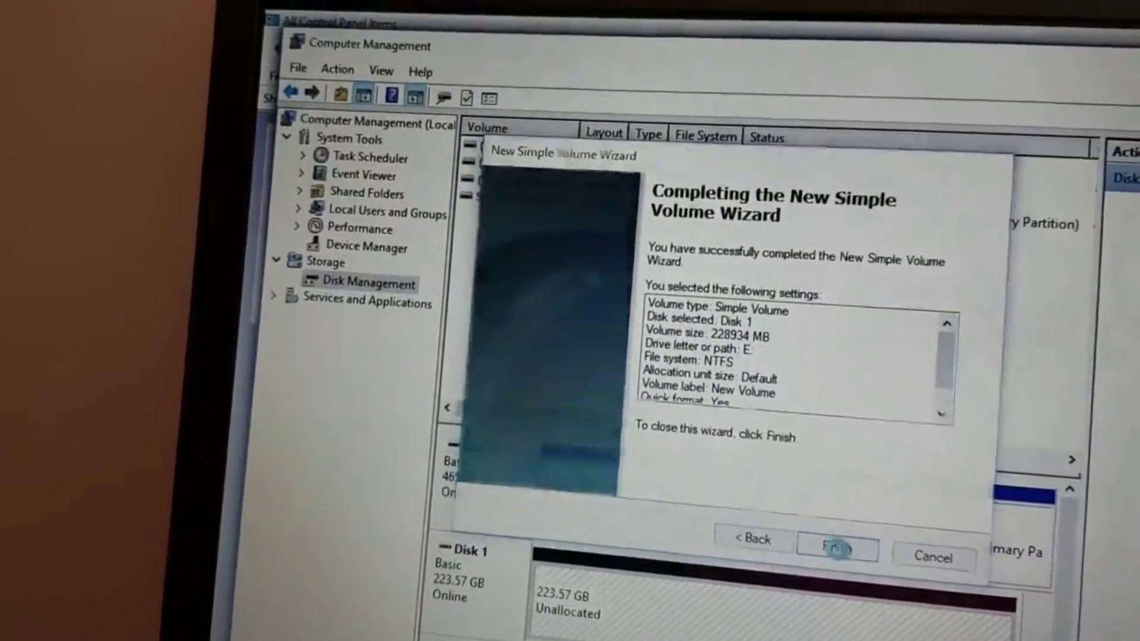
left_click(836, 557)
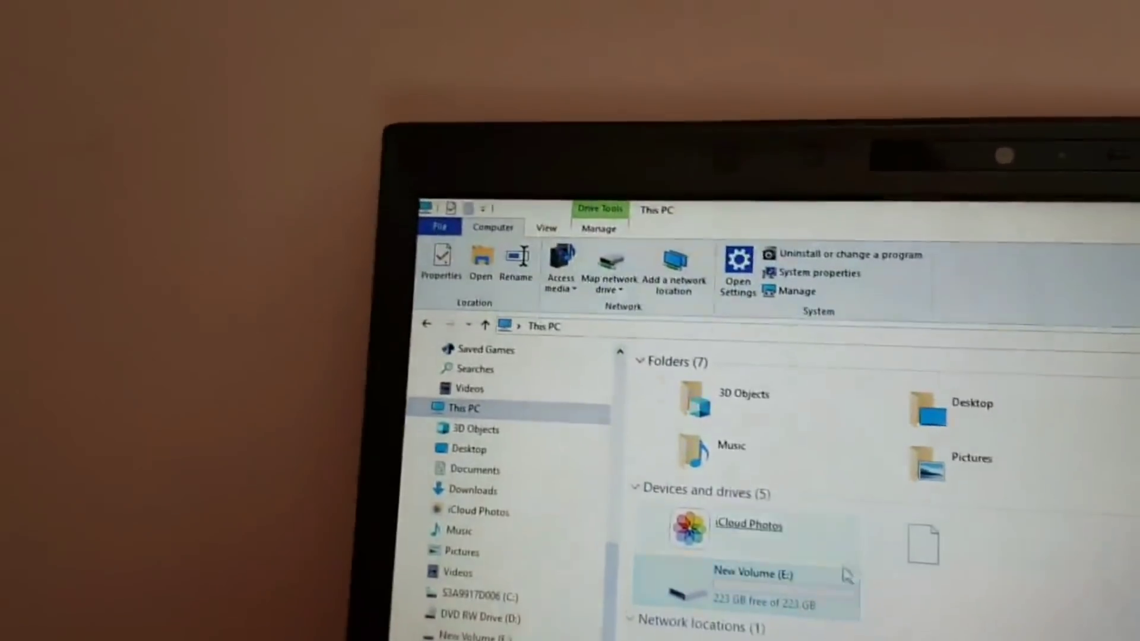
- Browse into New Volume (E:) and confirm the drive is empty
double_click(753, 578)
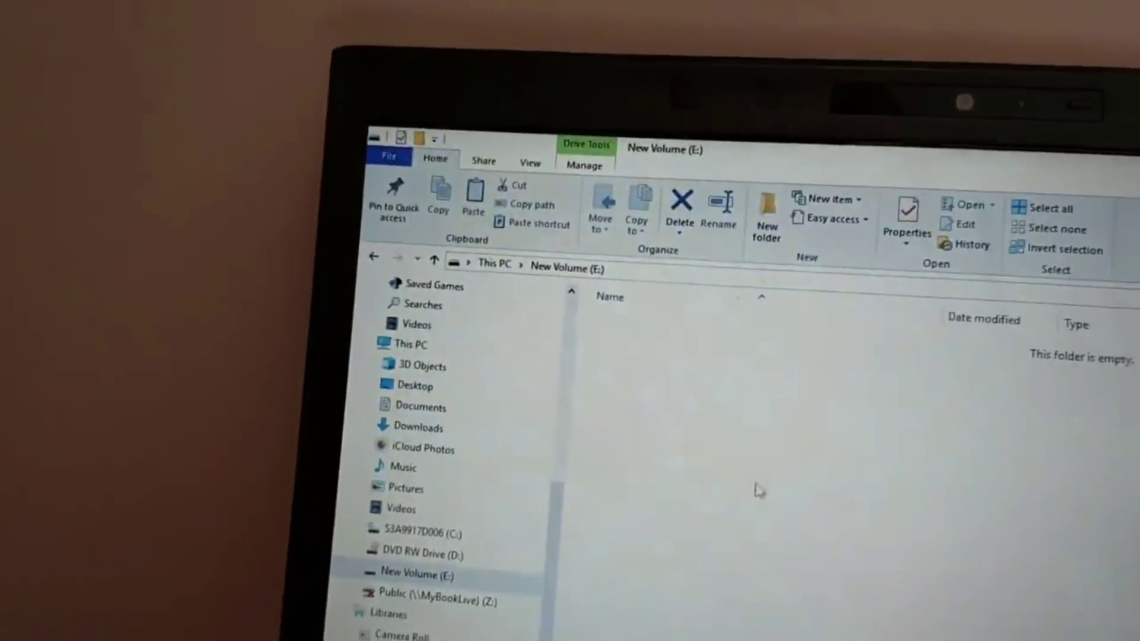
left_click(403, 344)
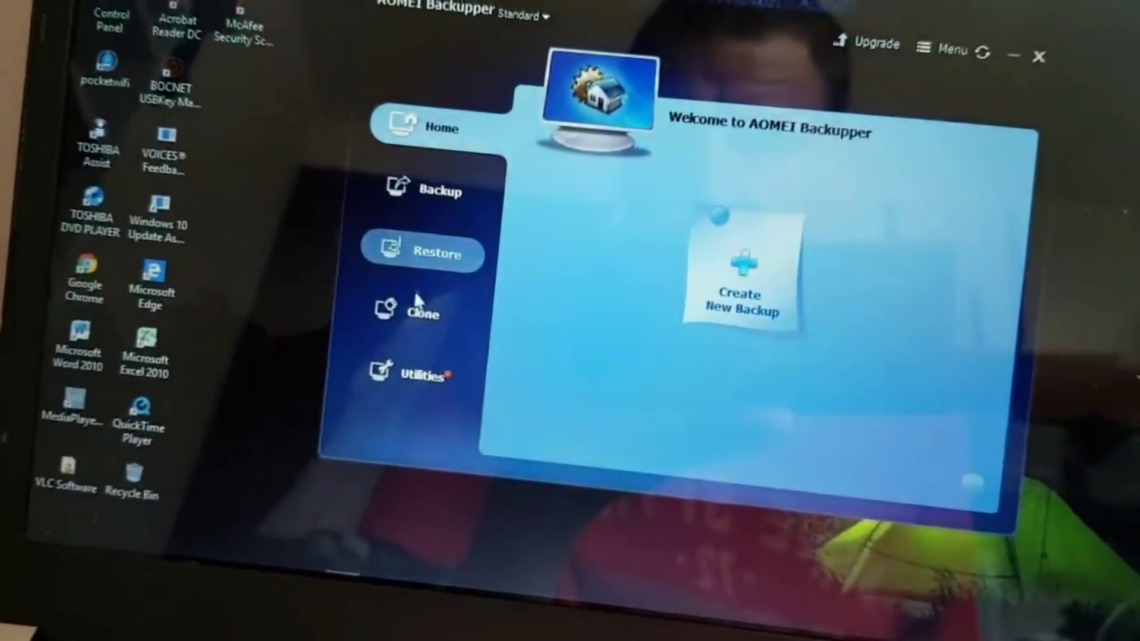
- Choose Disk Clone from AOMEI Backupper's Clone options
left_click(421, 312)
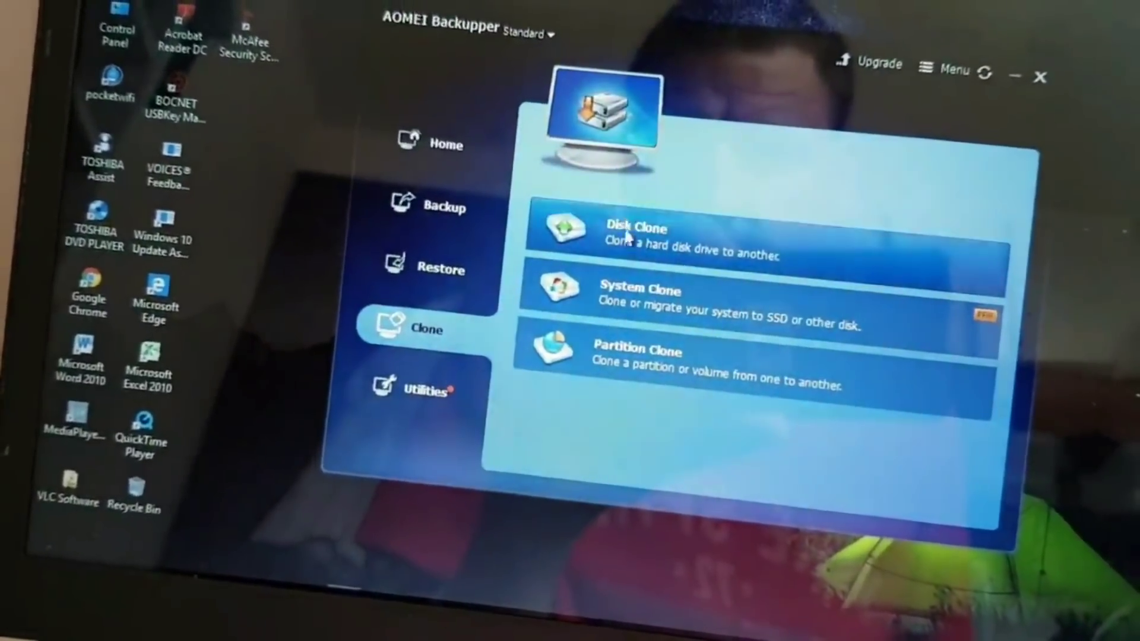
left_click(635, 232)
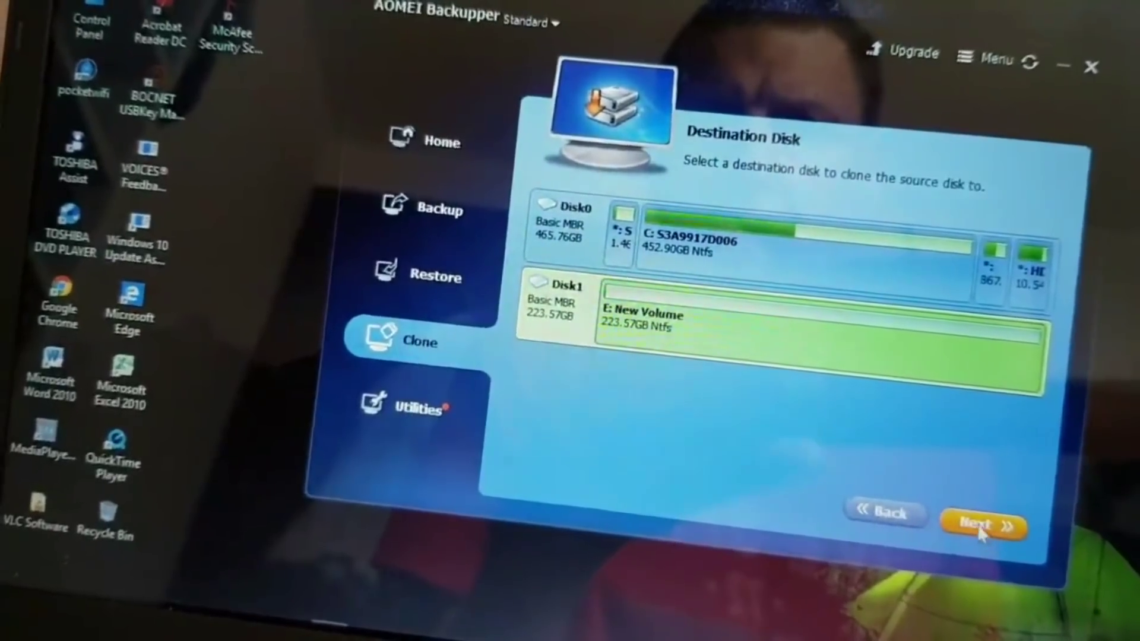
- Make Disk1 (E: New Volume) the clone destination and accept the overwrite warning
left_click(984, 525)
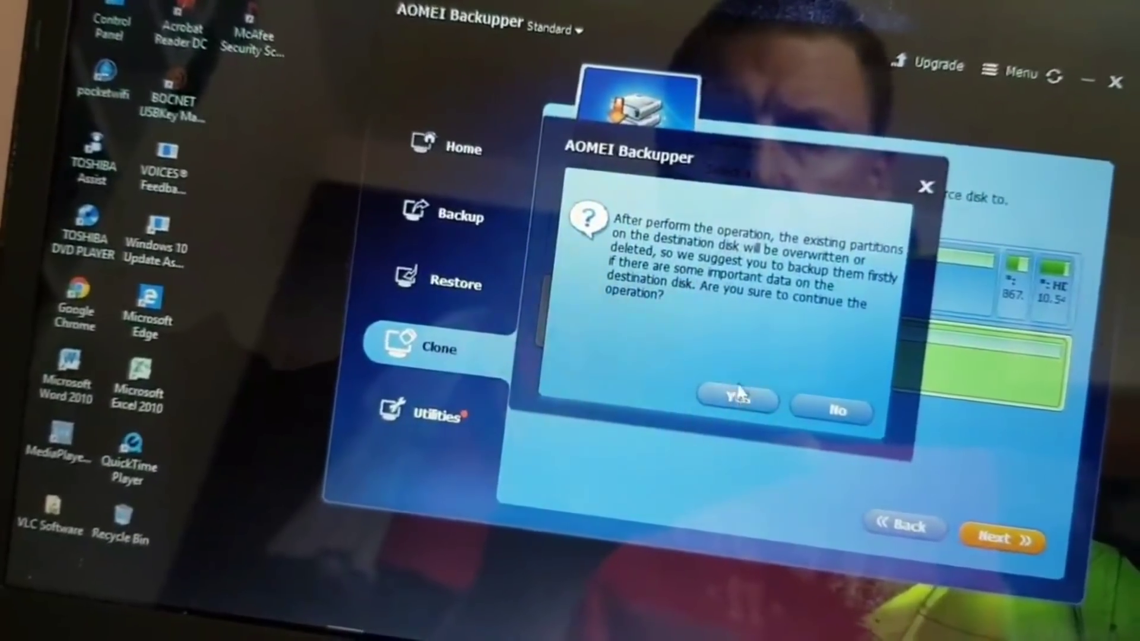
left_click(736, 400)
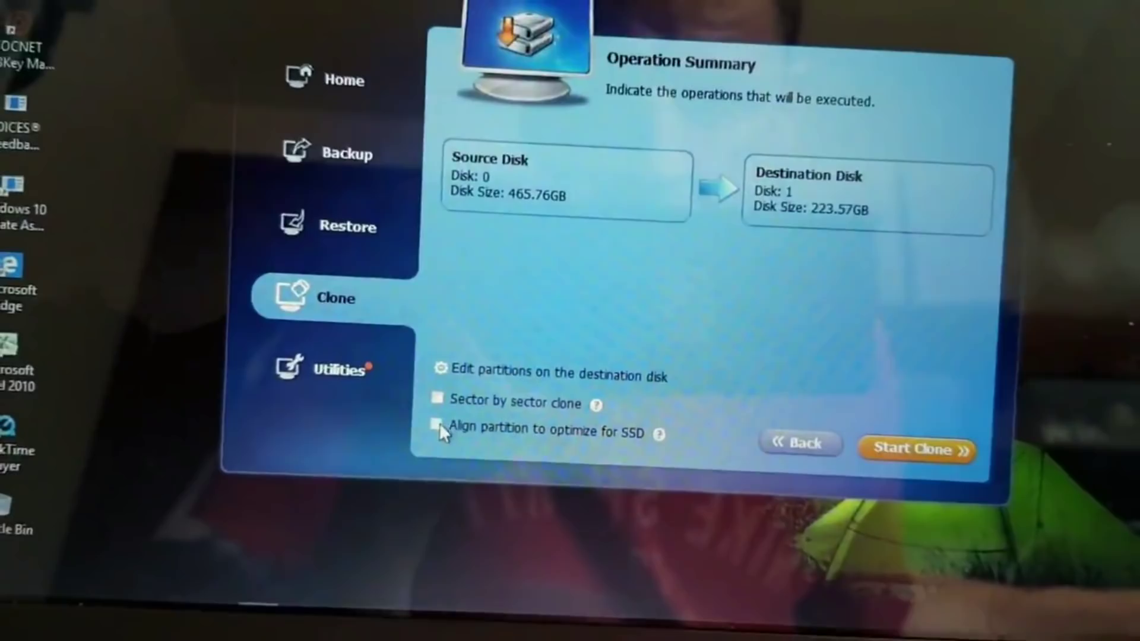
- Enable 'Align partition to optimize for SSD' and start cloning Disk 0 onto Disk 1
left_click(437, 425)
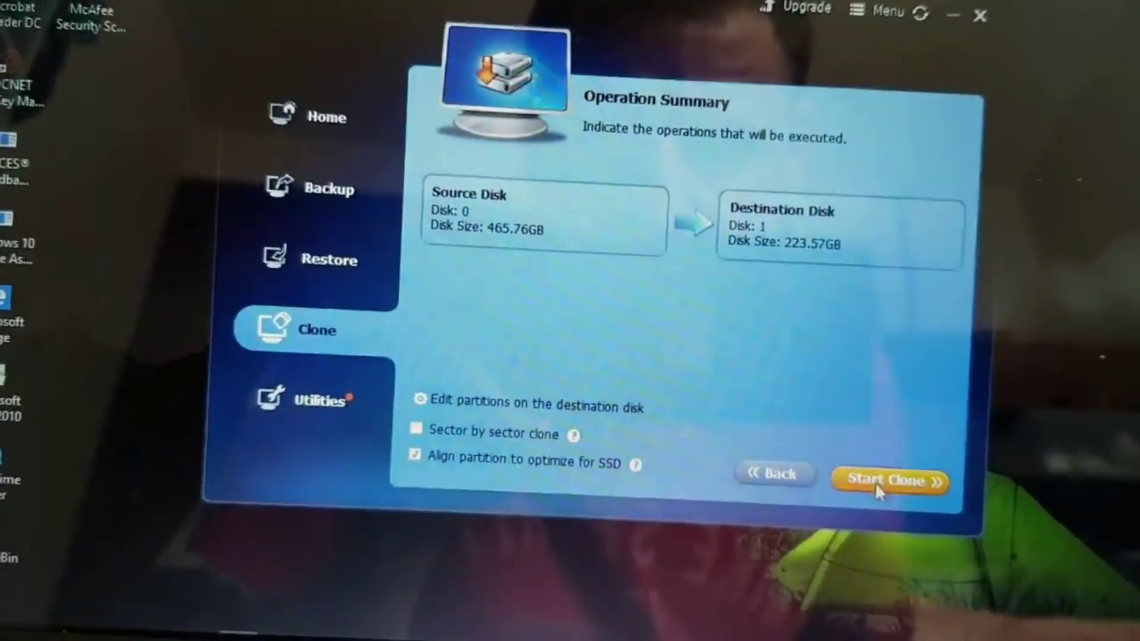
left_click(890, 480)
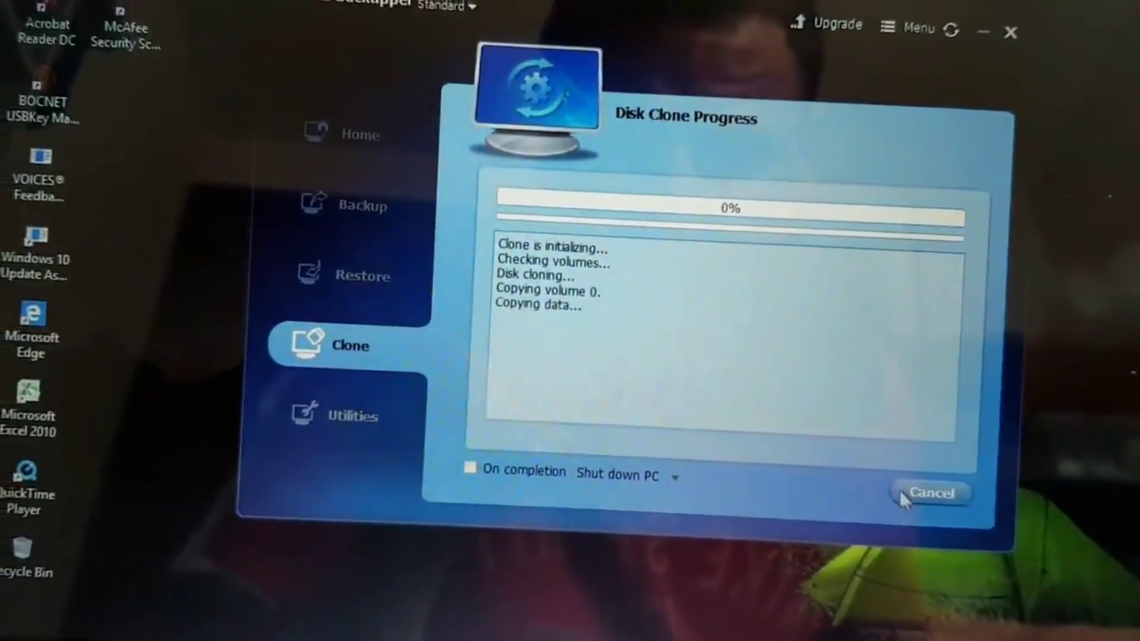